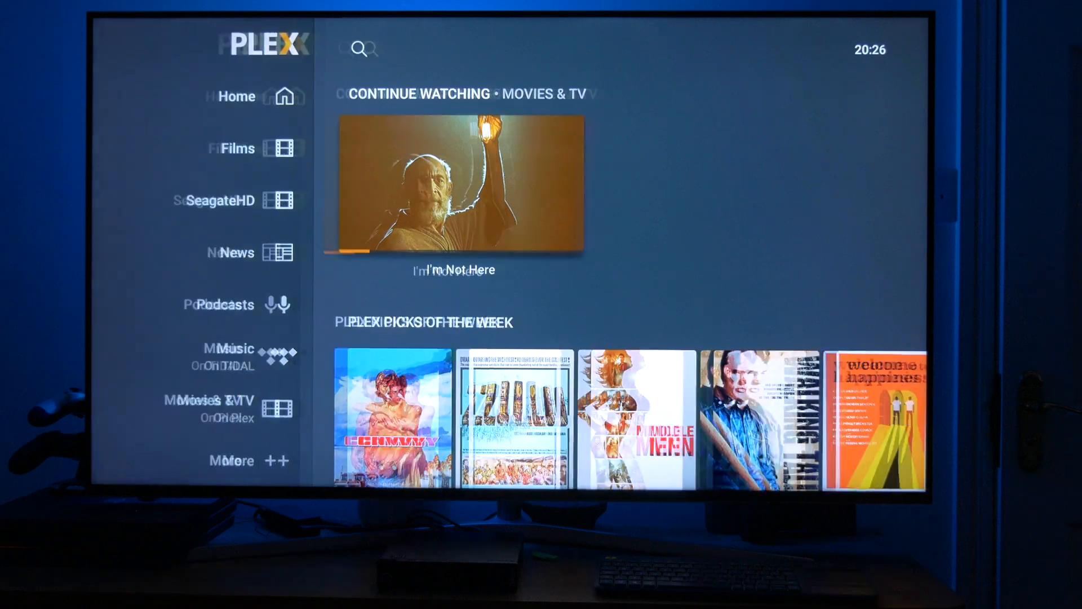
Reach the plex.tv footer's Plex Media Server downloads page and download the Mac version.
{"action": "scroll", "scroll_direction": "down", "scroll_amount": 3}
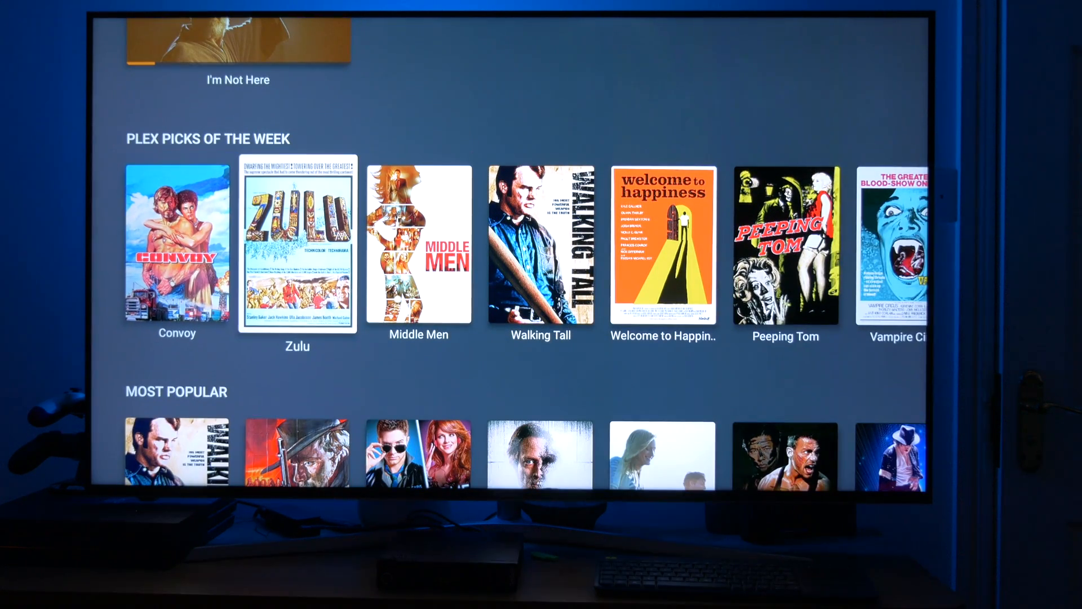
{"action": "scroll", "scroll_direction": "right", "scroll_amount": 3}
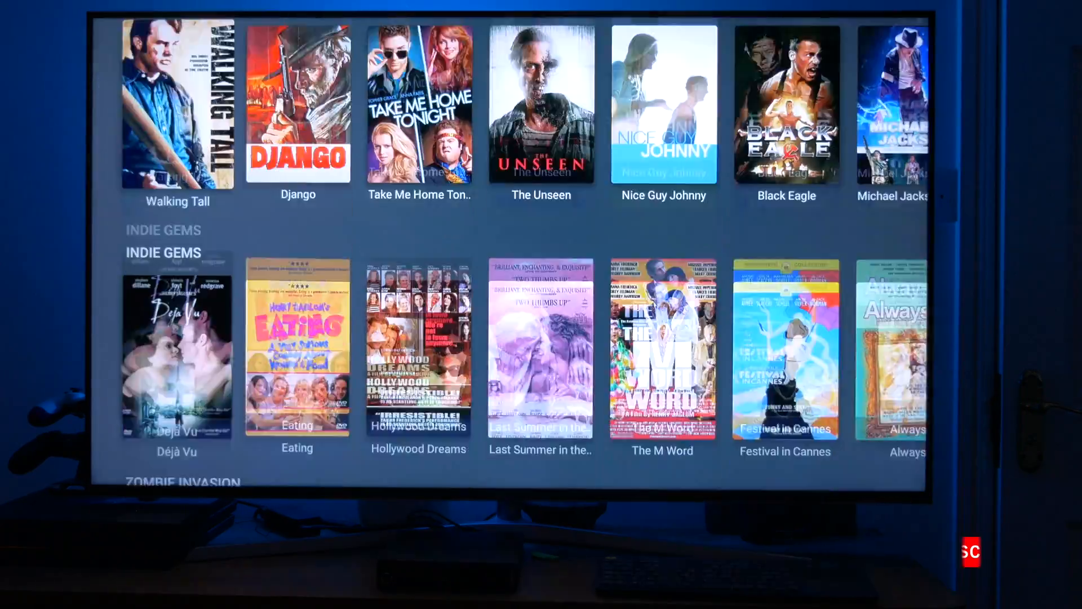
{"action": "scroll", "scroll_direction": "down", "scroll_amount": 3}
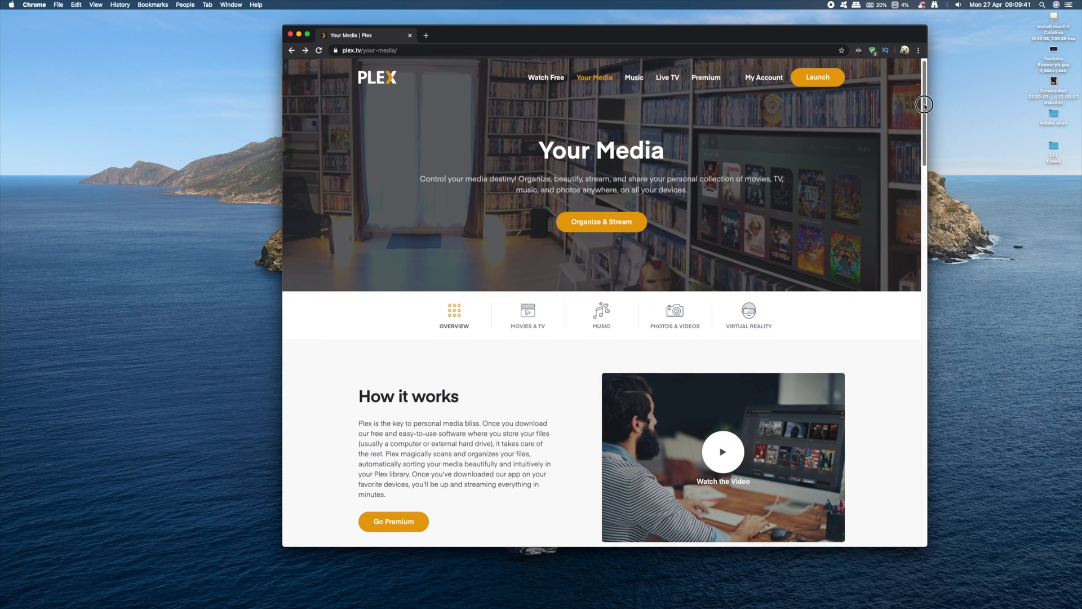
{"action": "scroll", "scroll_direction": "down", "scroll_amount": 3}
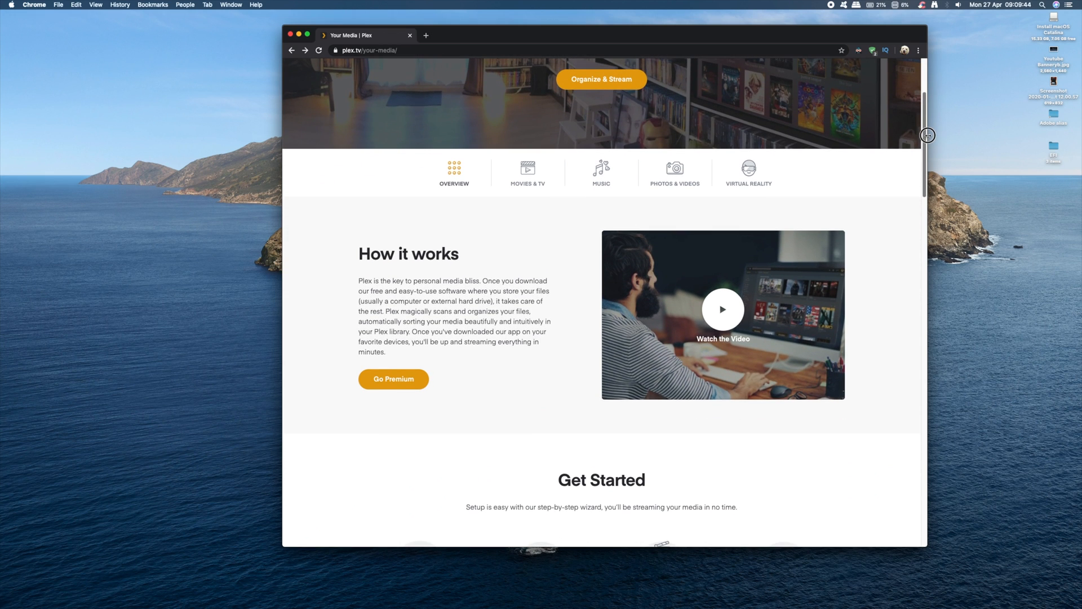
{"action": "scroll", "scroll_direction": "down", "scroll_amount": 3}
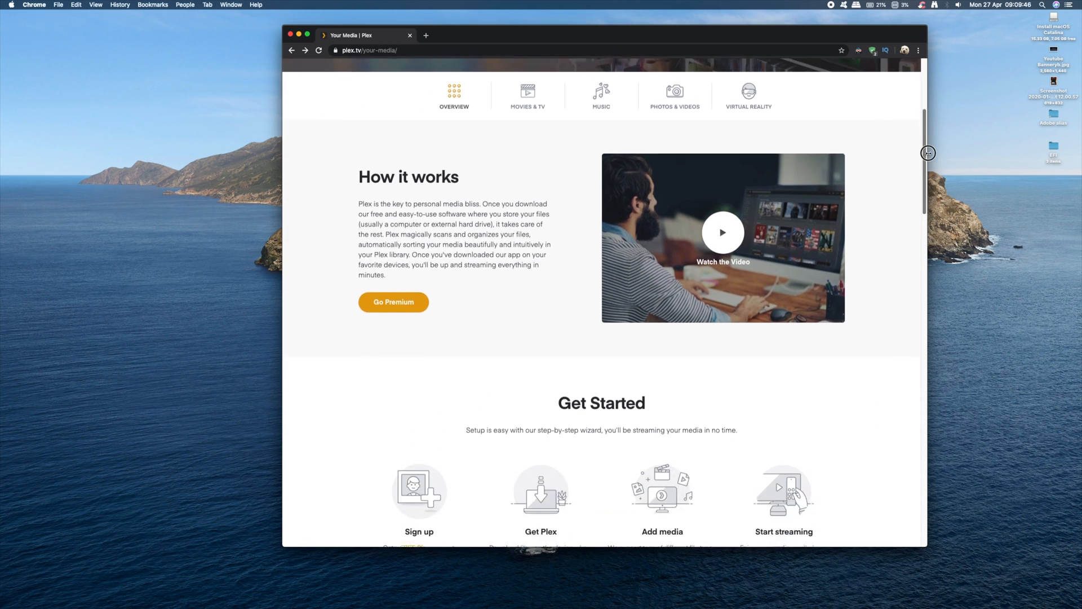
{"action": "scroll", "scroll_direction": "down", "scroll_amount": 3}
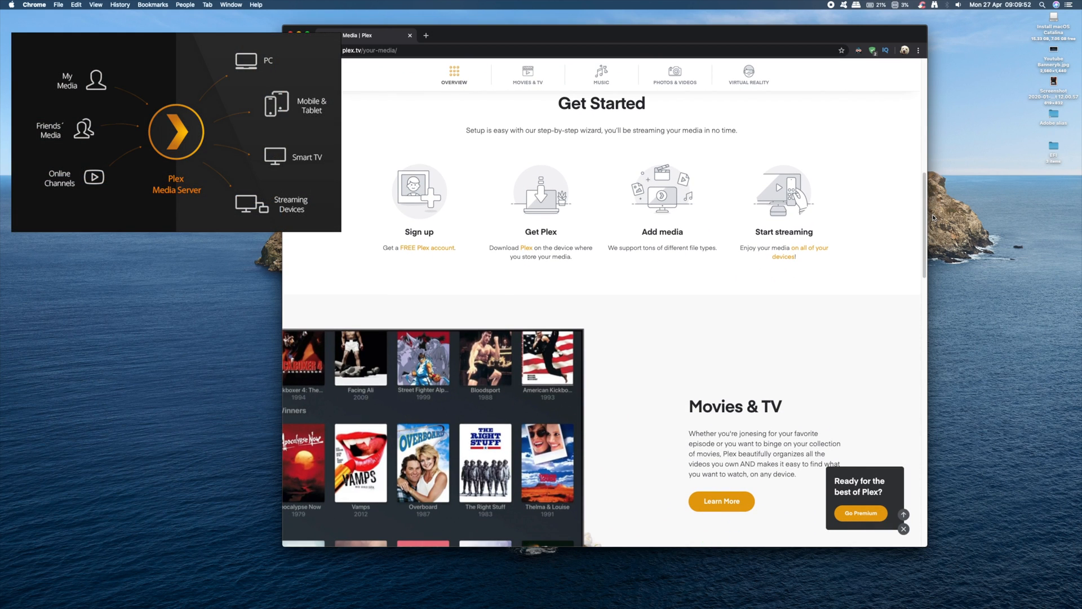
{"action": "scroll", "scroll_direction": "down", "scroll_amount": 3}
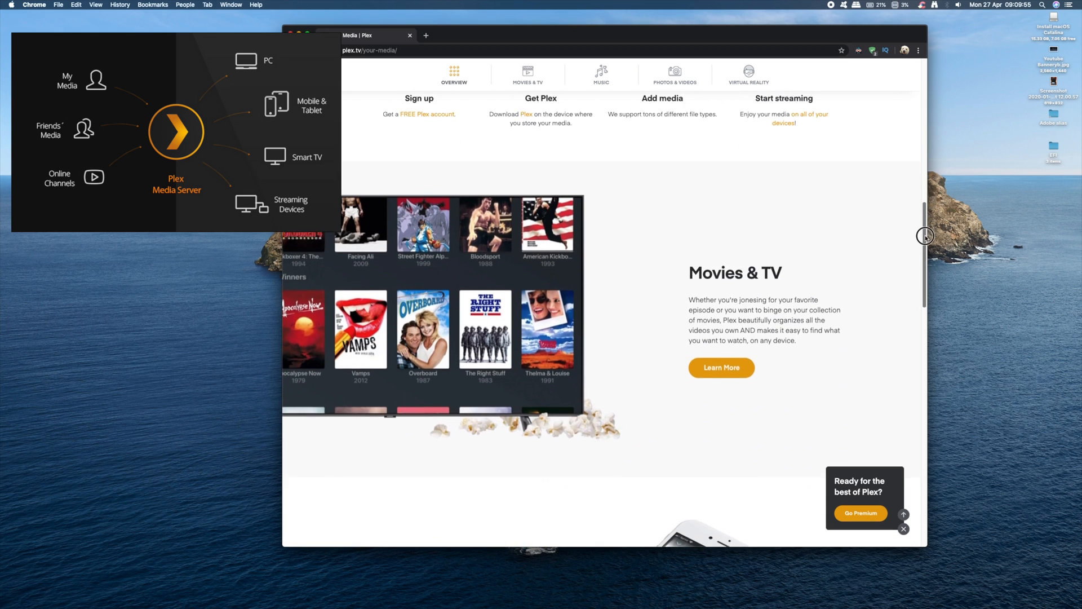
{"action": "scroll", "scroll_direction": "down", "scroll_amount": 3}
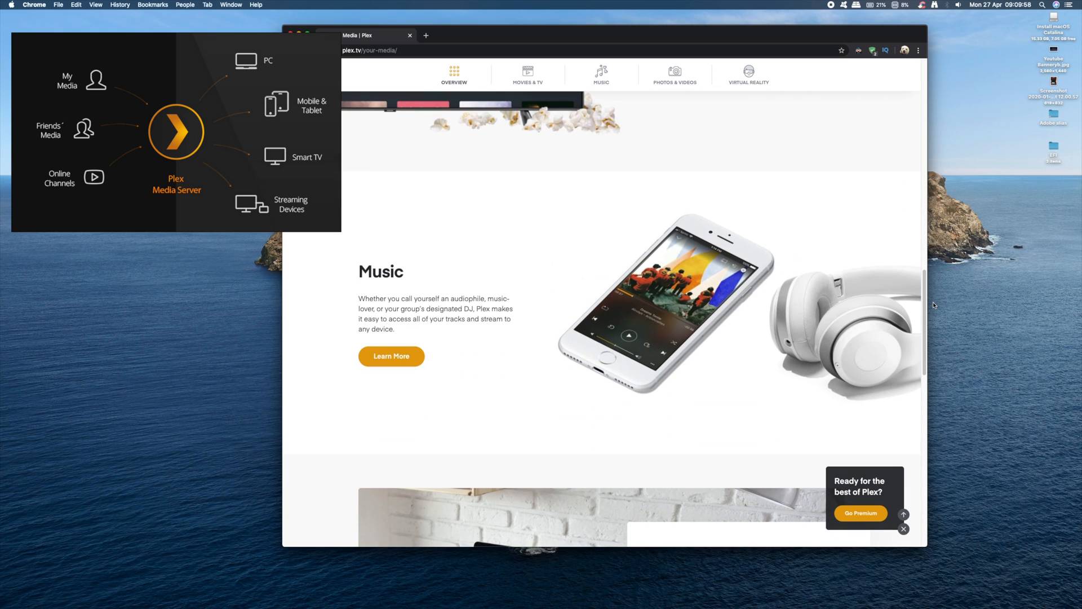
{"action": "scroll", "scroll_direction": "down", "scroll_amount": 3}
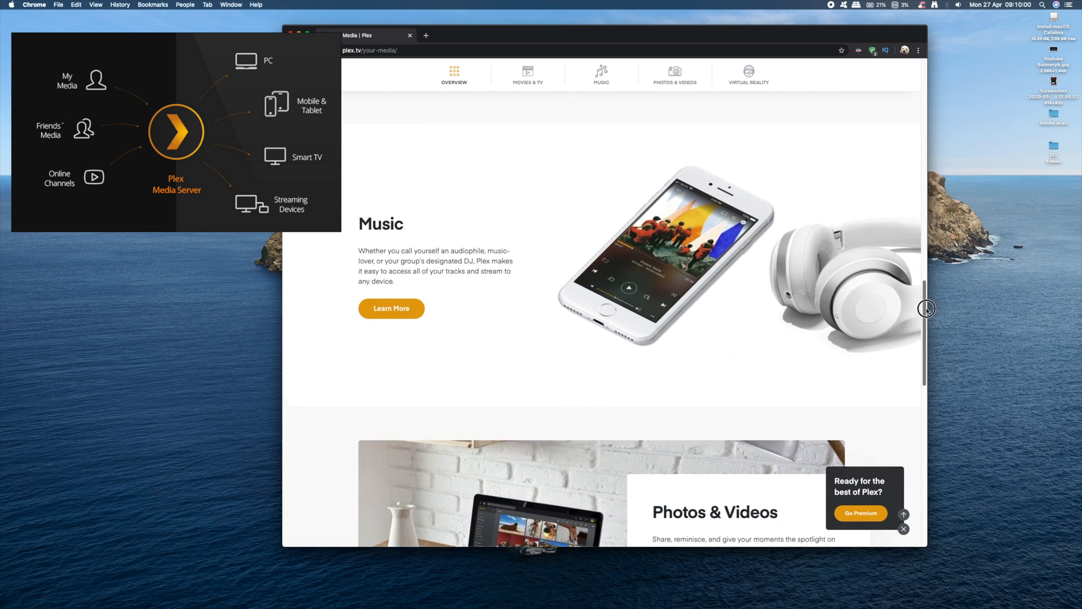
{"action": "scroll", "scroll_direction": "down", "scroll_amount": 3}
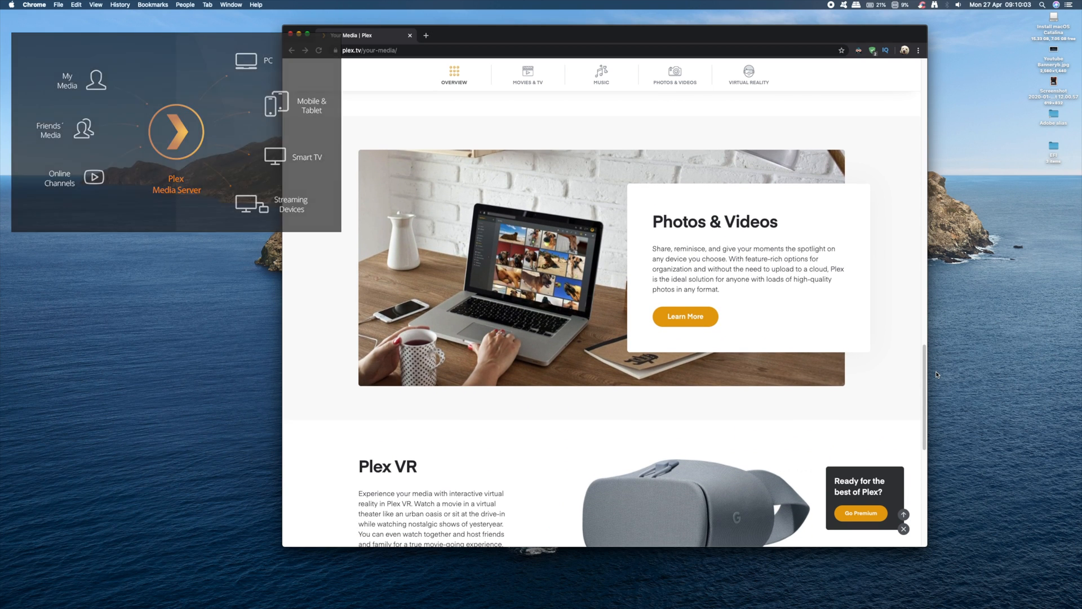
{"action": "scroll", "scroll_direction": "down", "scroll_amount": 3}
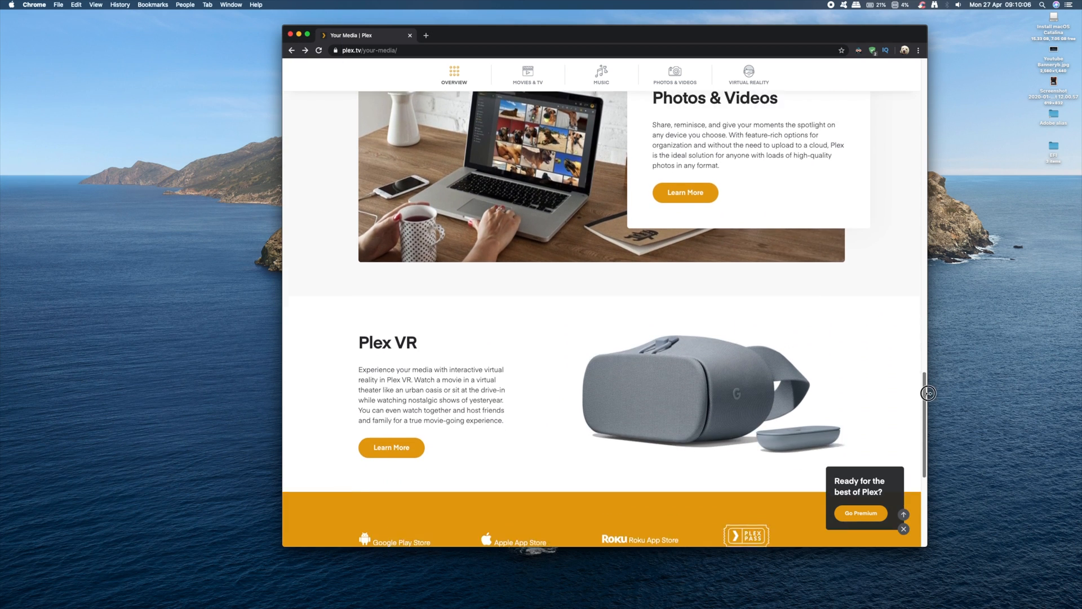
{"action": "scroll", "scroll_direction": "down", "scroll_amount": 3}
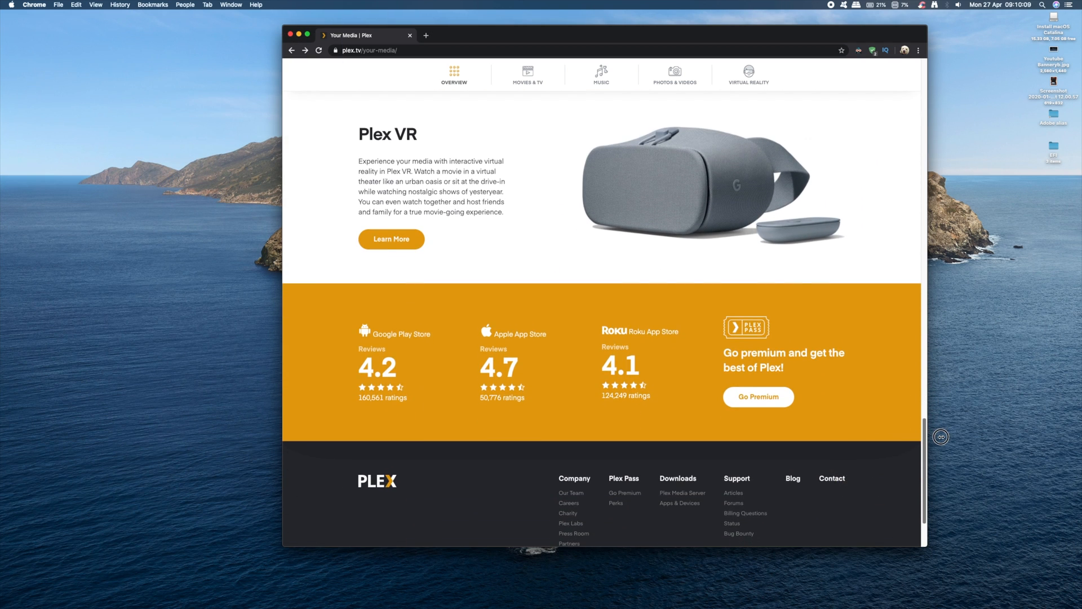
{"action": "scroll", "scroll_direction": "down", "scroll_amount": 3}
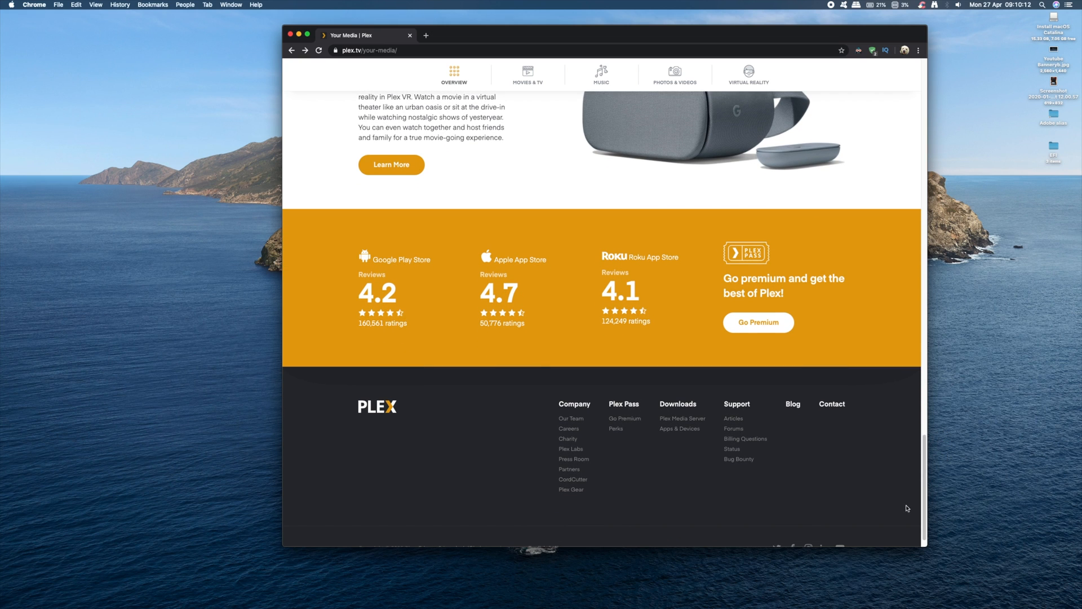
{"action": "mouse_move", "coordinate": [680, 428]}
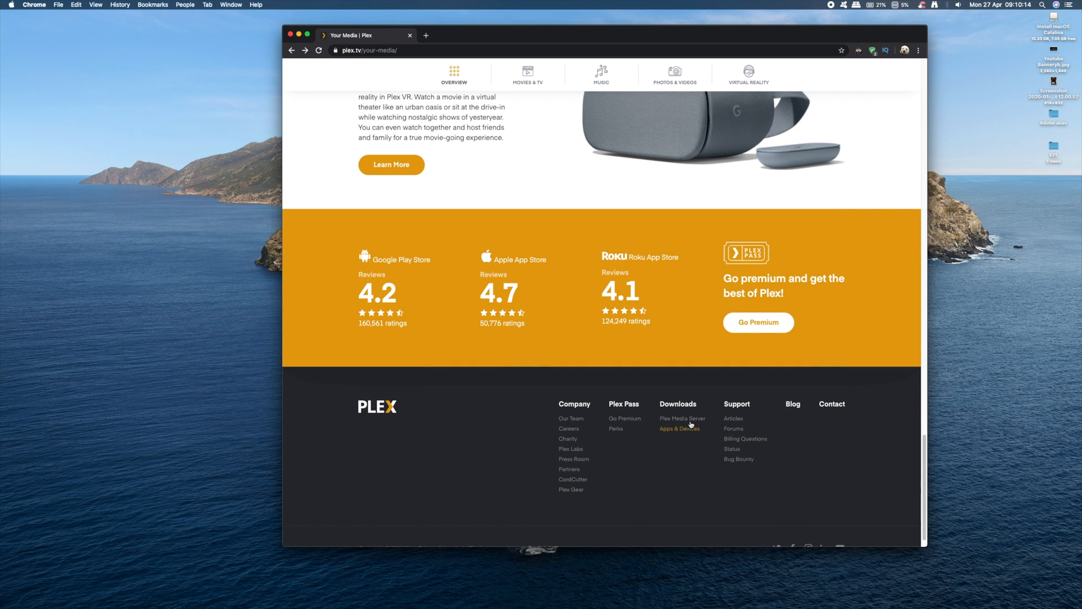
{"action": "left_click", "coordinate": [682, 418]}
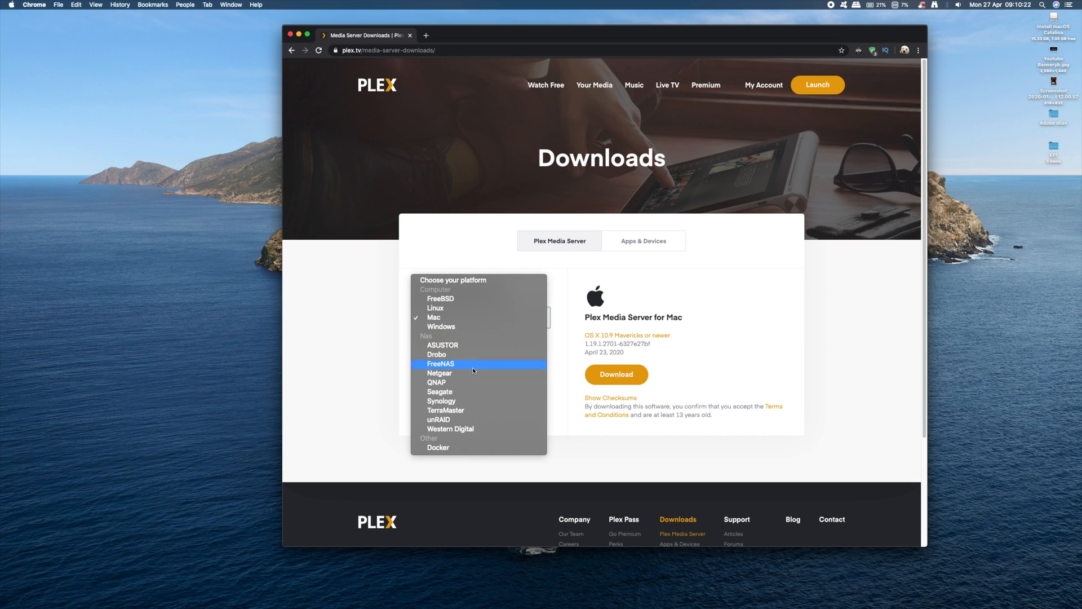
{"action": "mouse_move", "coordinate": [490, 317]}
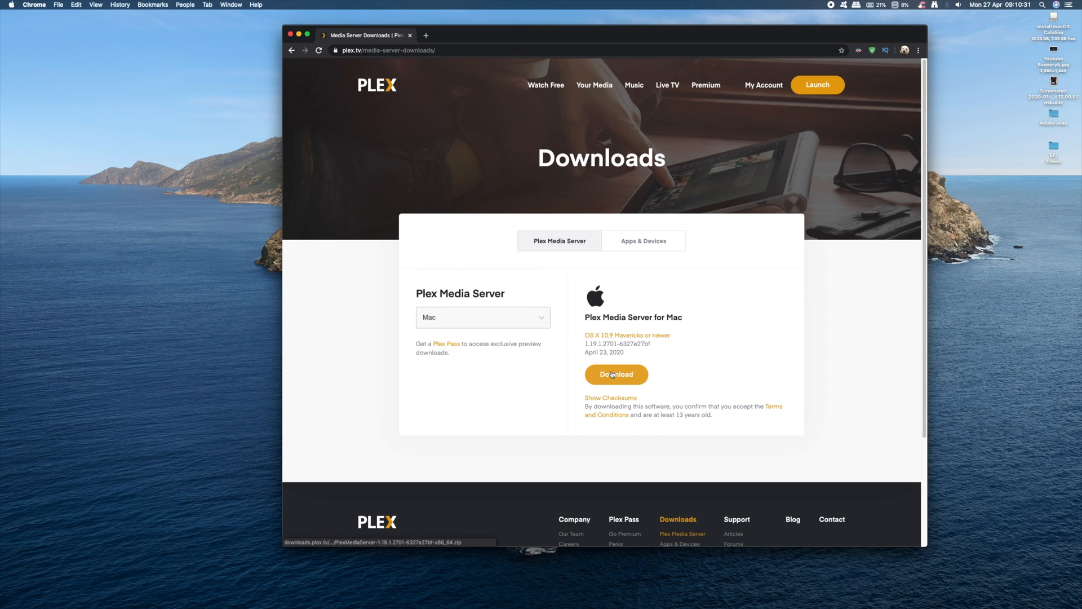
{"action": "left_click", "coordinate": [615, 374]}
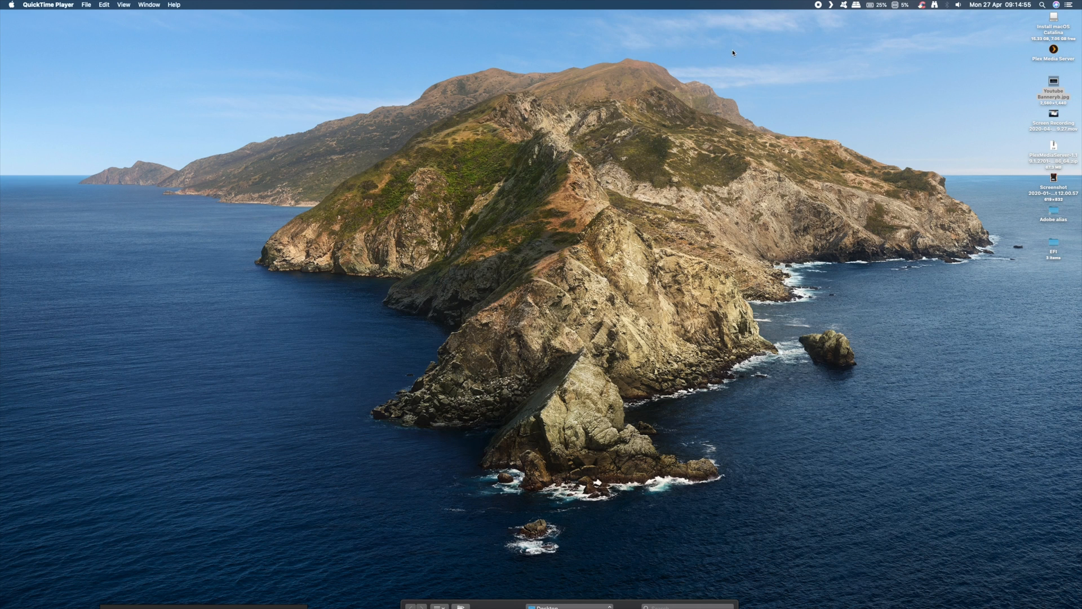
Choose Open Plex… from the Plex Media Server menu bar icon to launch Plex Web.
{"action": "left_click", "coordinate": [831, 5]}
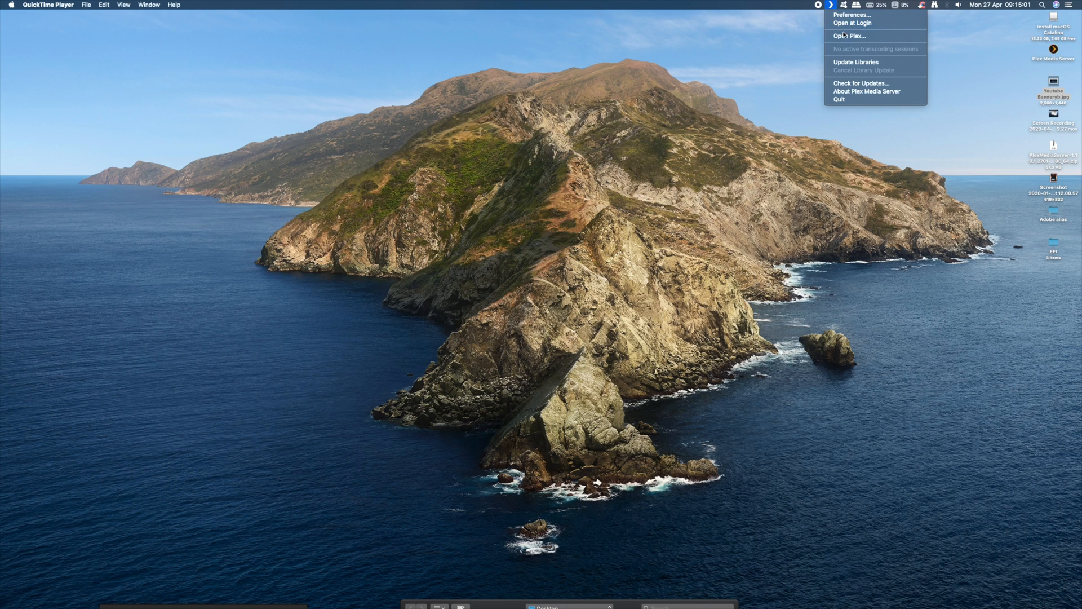
{"action": "left_click", "coordinate": [848, 35]}
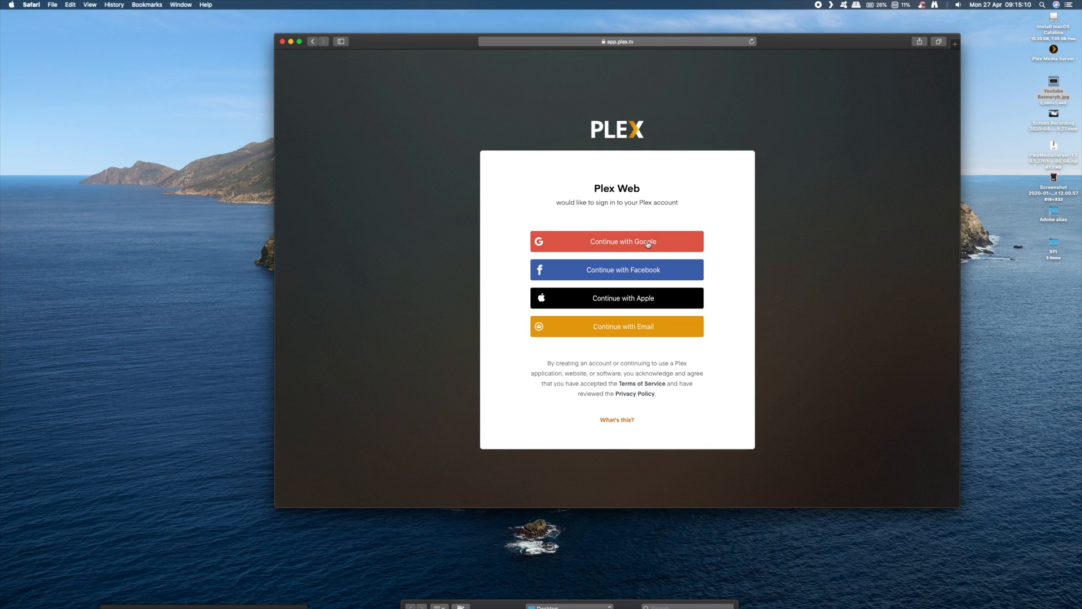
Sign in with a Google account, then dismiss the How Plex Works intro and Plex Pass offer.
{"action": "left_click", "coordinate": [616, 240]}
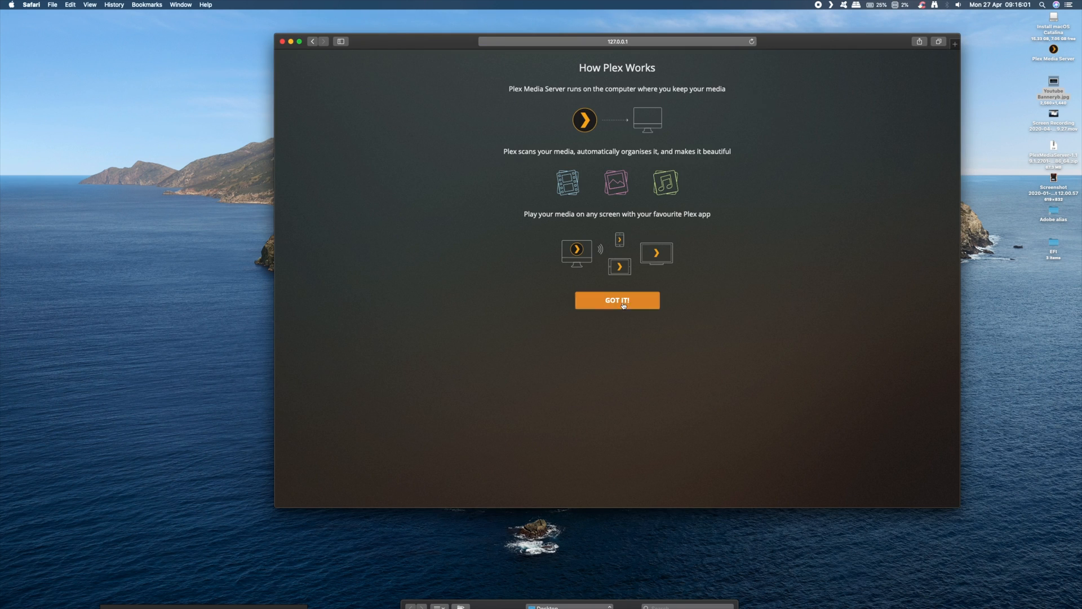
{"action": "left_click", "coordinate": [616, 300]}
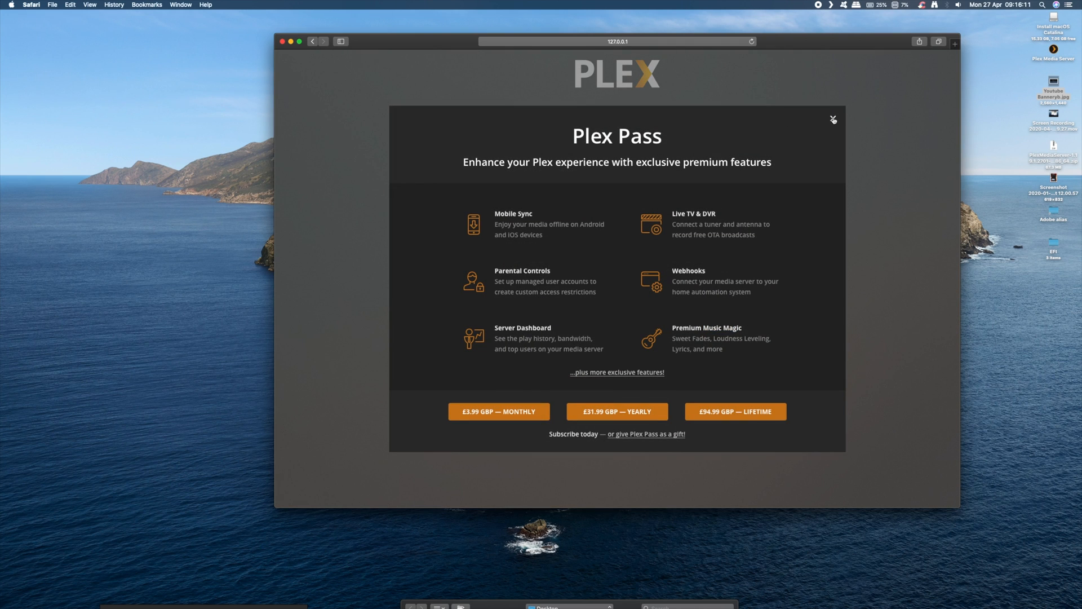
{"action": "left_click", "coordinate": [833, 119]}
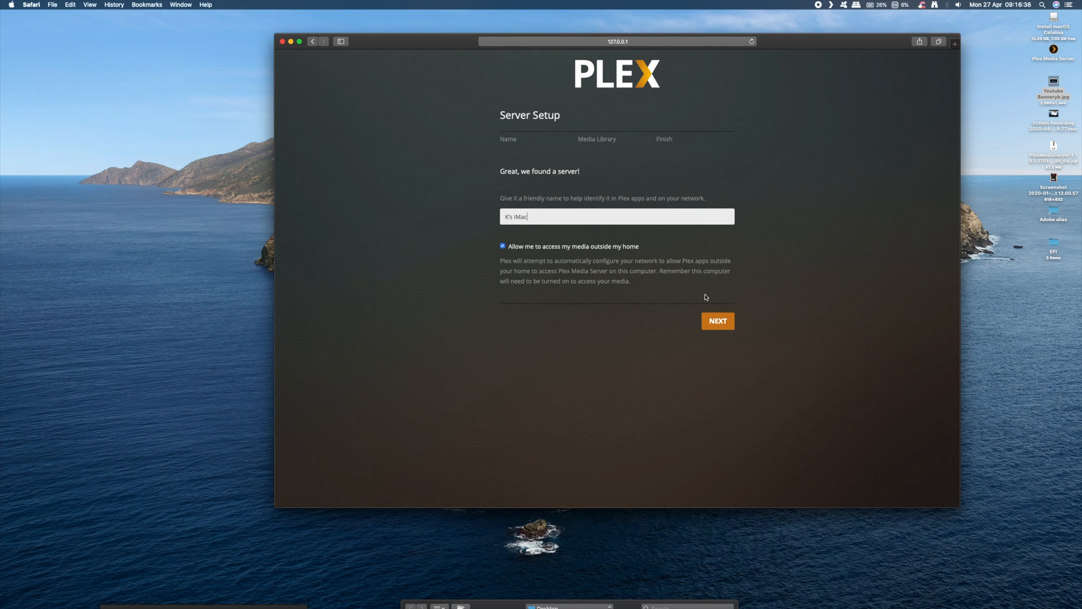
Accept the server name and start a Films library named SeagateHD.
{"action": "left_click", "coordinate": [717, 320]}
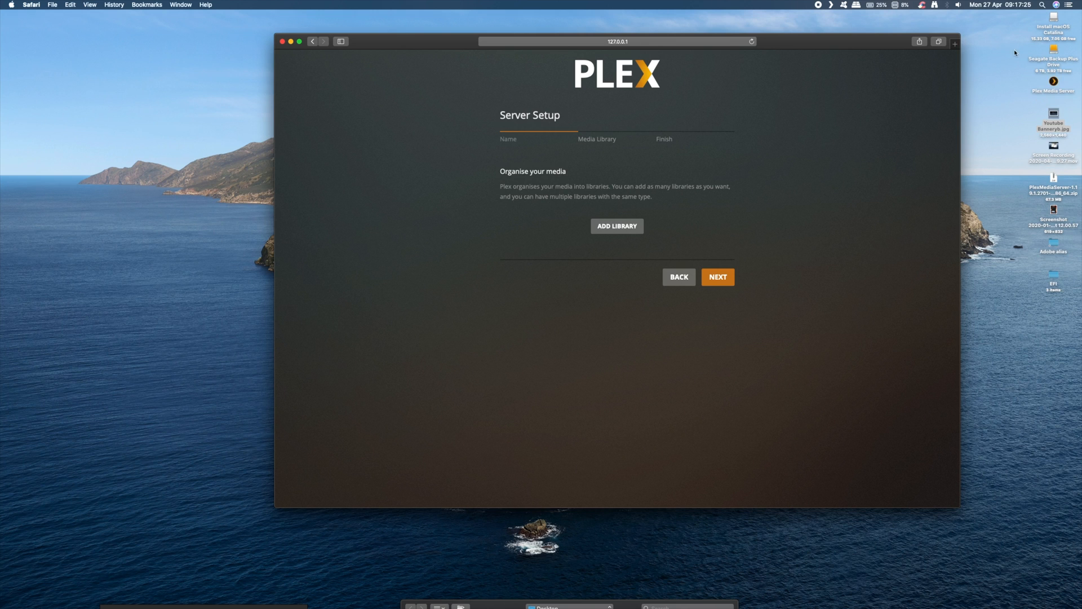
{"action": "left_click", "coordinate": [616, 226]}
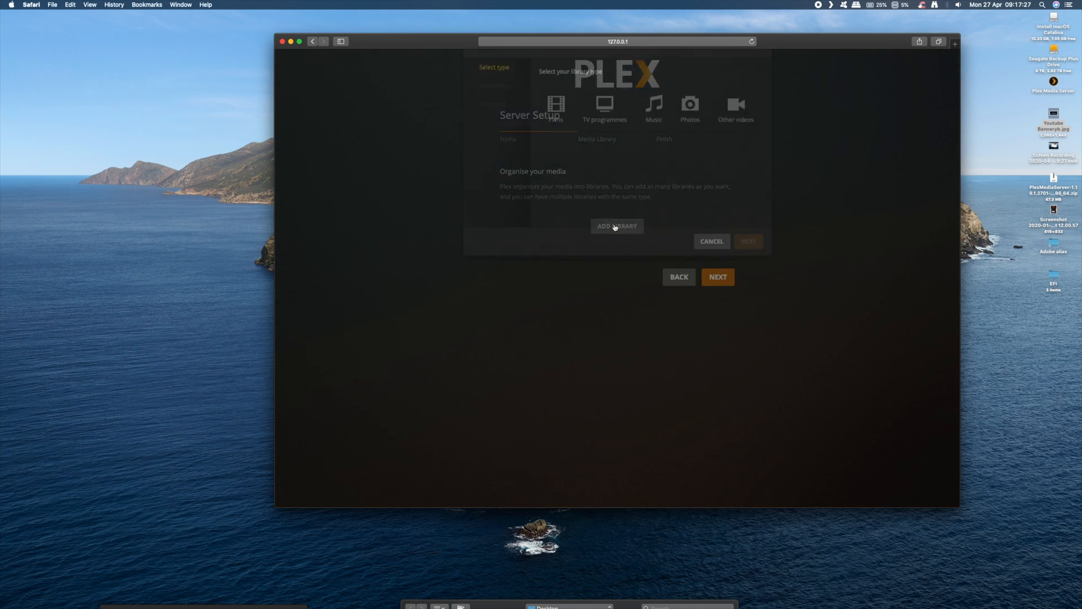
{"action": "left_click", "coordinate": [616, 225]}
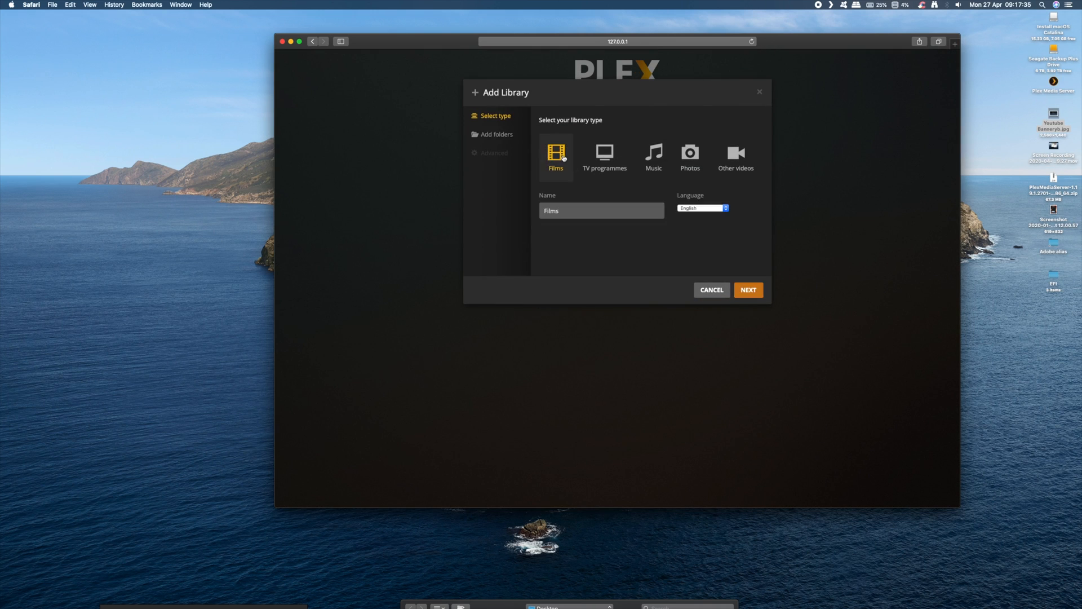
{"action": "type", "text": "Seagate"}
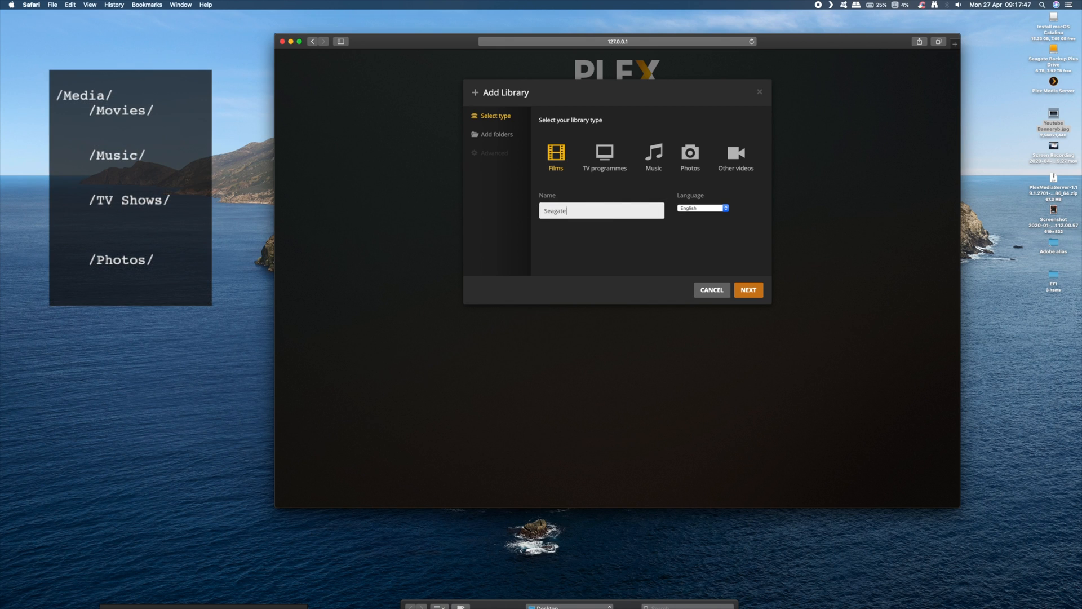
{"action": "type", "text": "HD"}
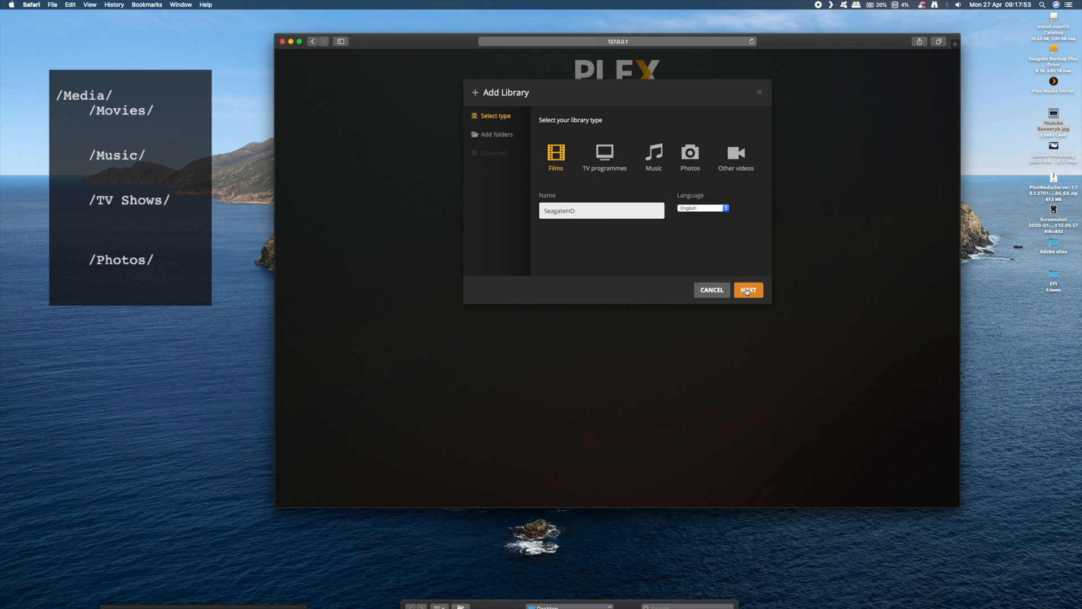
Add the Seagate Backup Plus Drive as the media folder, create the library, and continue.
{"action": "left_click", "coordinate": [747, 290]}
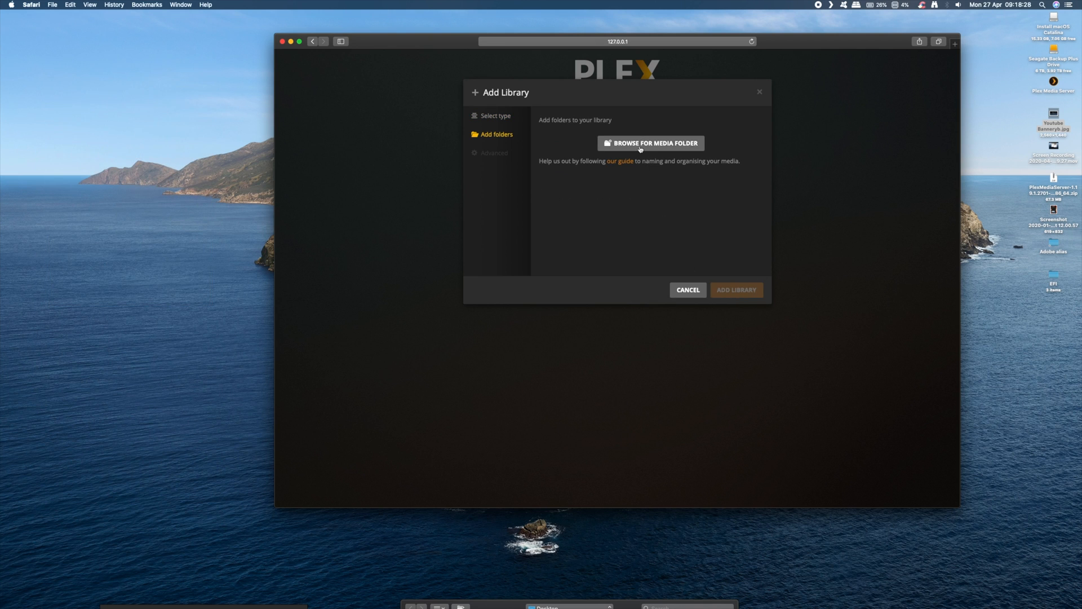
{"action": "left_click", "coordinate": [649, 143]}
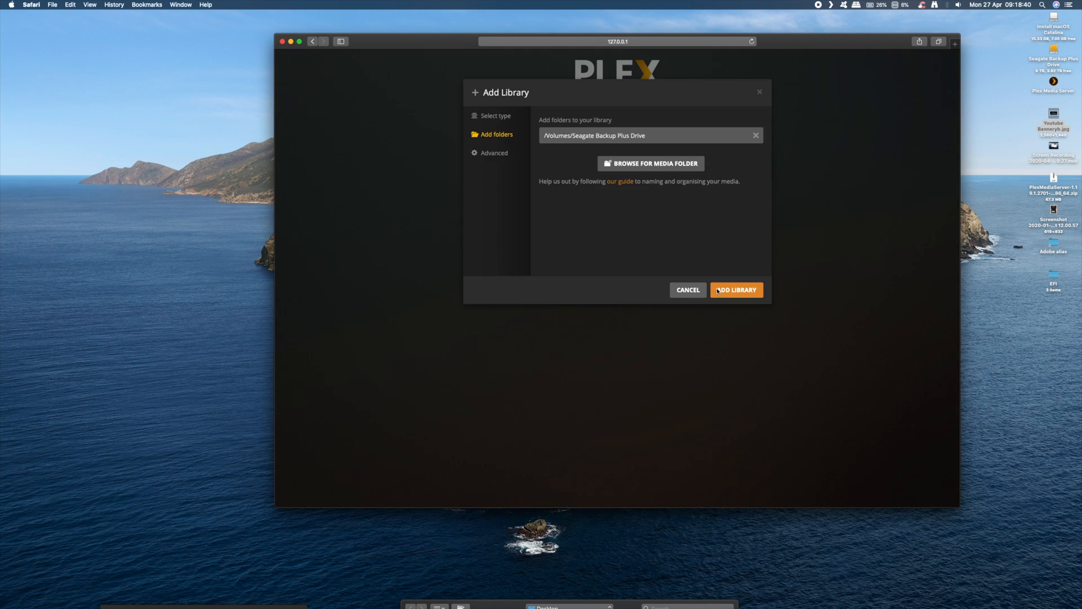
{"action": "left_click", "coordinate": [736, 289]}
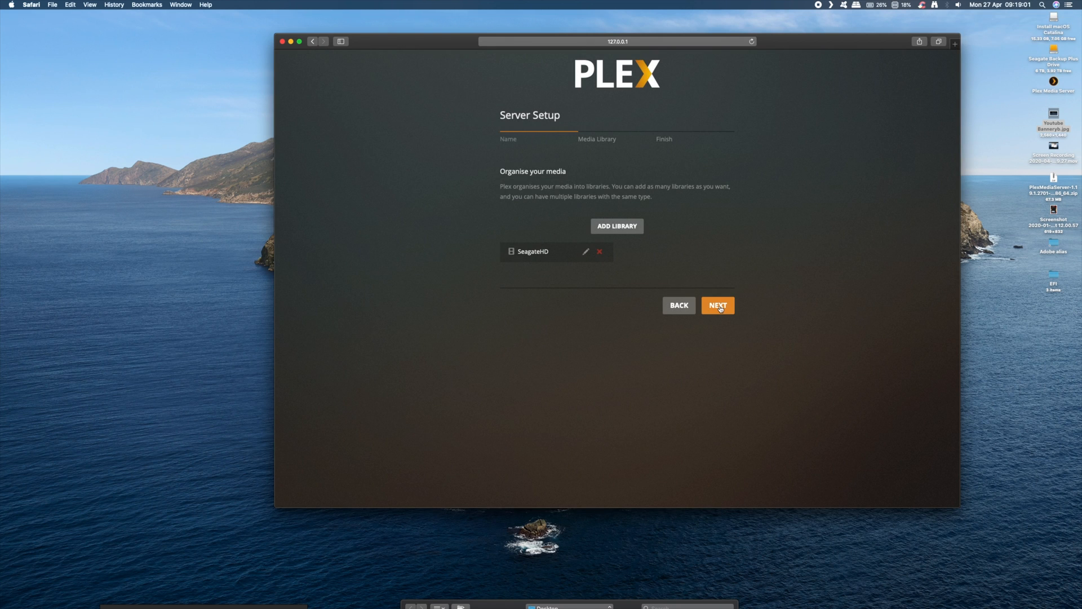
{"action": "left_click", "coordinate": [717, 305]}
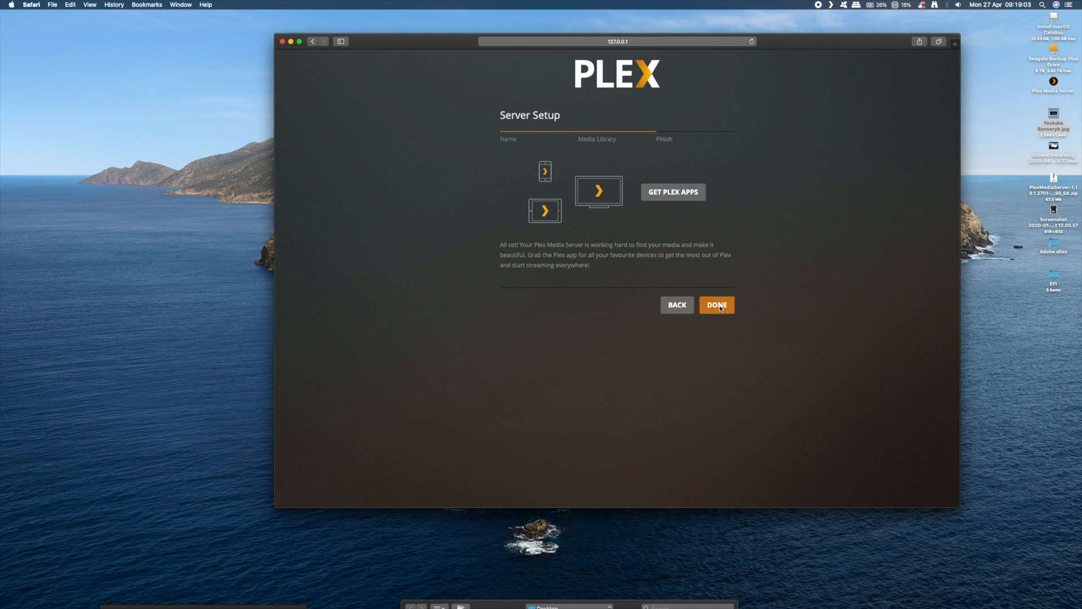
{"action": "mouse_move", "coordinate": [726, 329]}
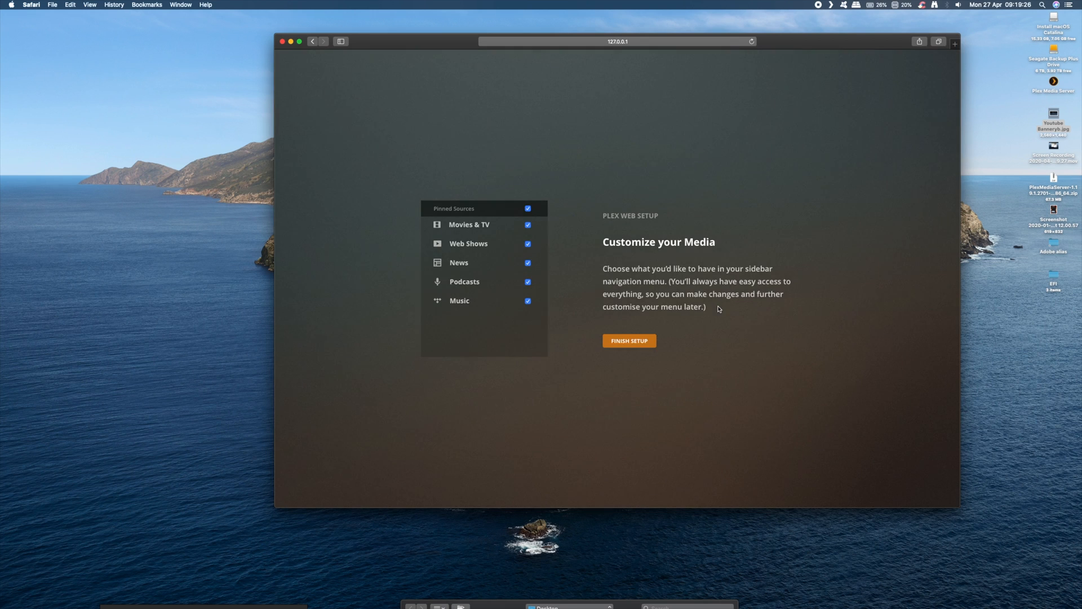
Finish the Customize your Media setup to reach the Plex Web home page.
{"action": "left_click", "coordinate": [627, 341]}
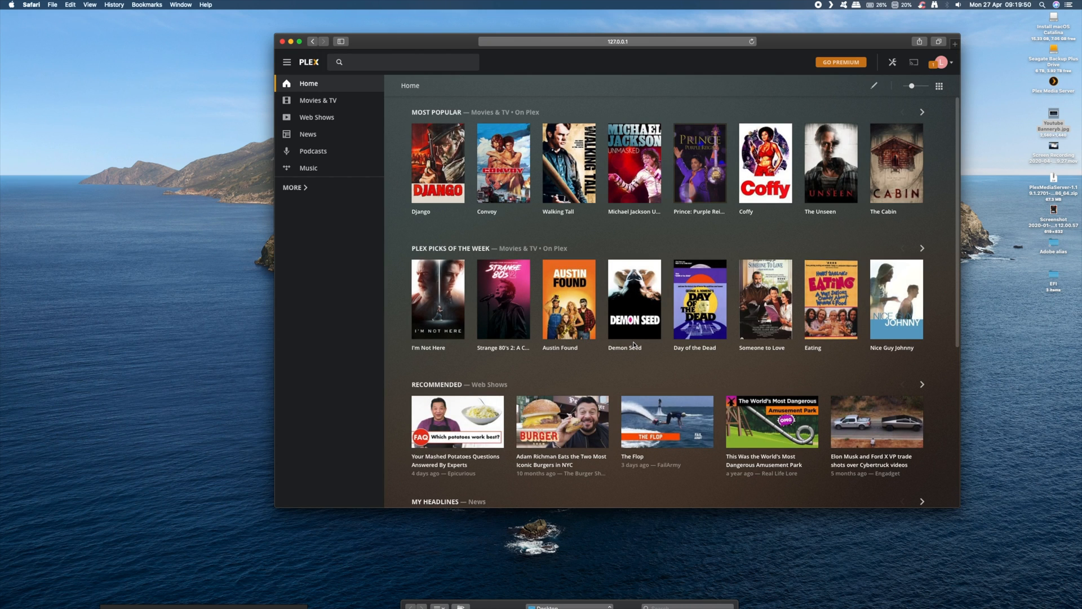
Browse the Movies & TV genre rows, then switch to the Web Shows section.
{"action": "left_click", "coordinate": [317, 101]}
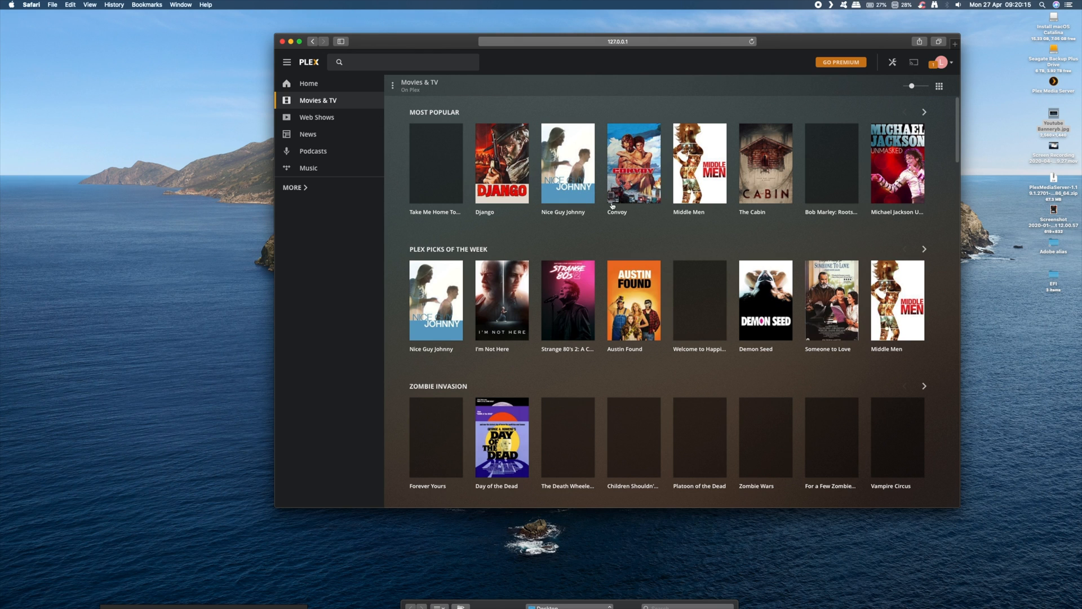
{"action": "scroll", "scroll_direction": "down", "scroll_amount": 3}
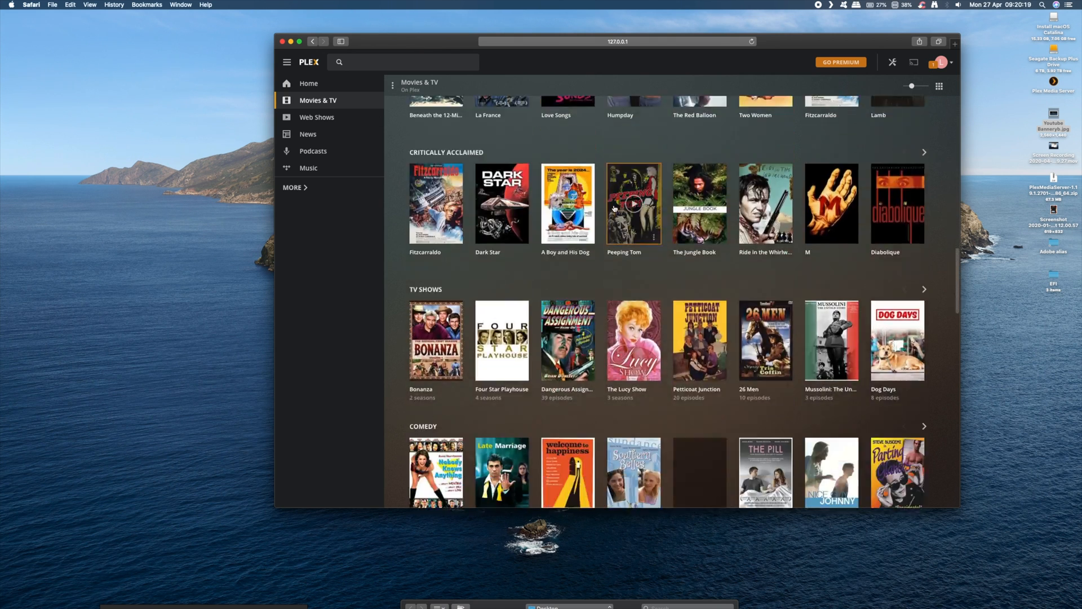
{"action": "scroll", "scroll_direction": "down", "scroll_amount": 3}
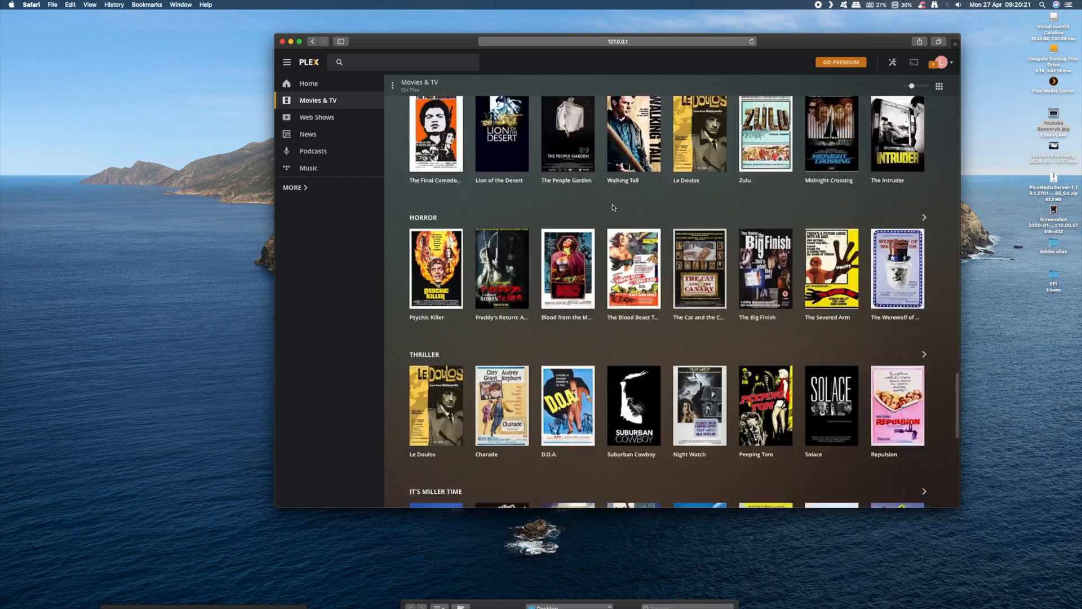
{"action": "left_click", "coordinate": [316, 116]}
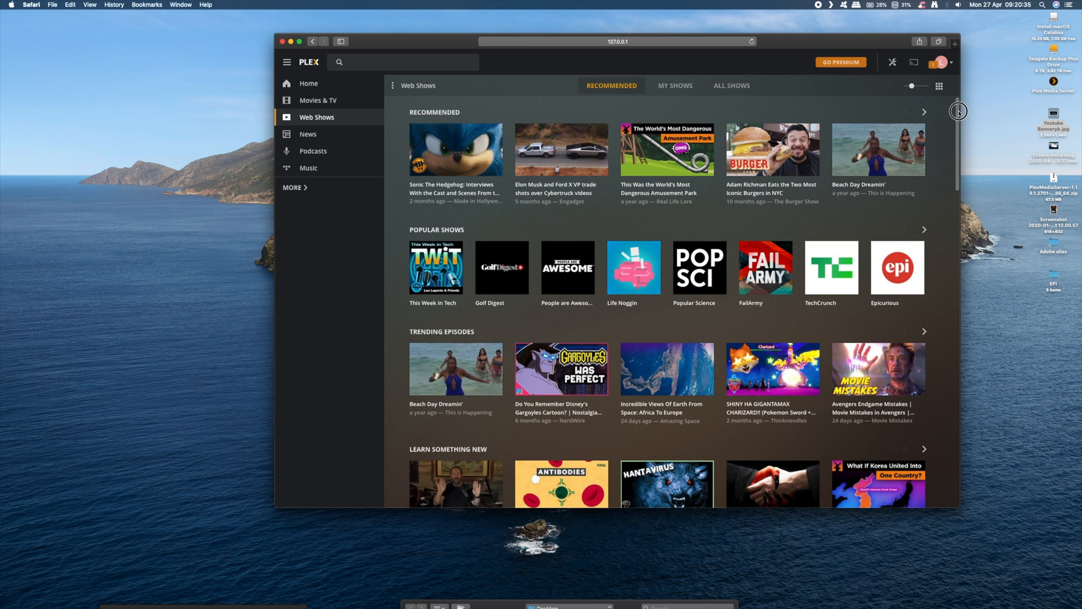
Search for 'casey' and open the Couples Therapy with Candice and Casey podcast.
{"action": "left_click", "coordinate": [313, 151]}
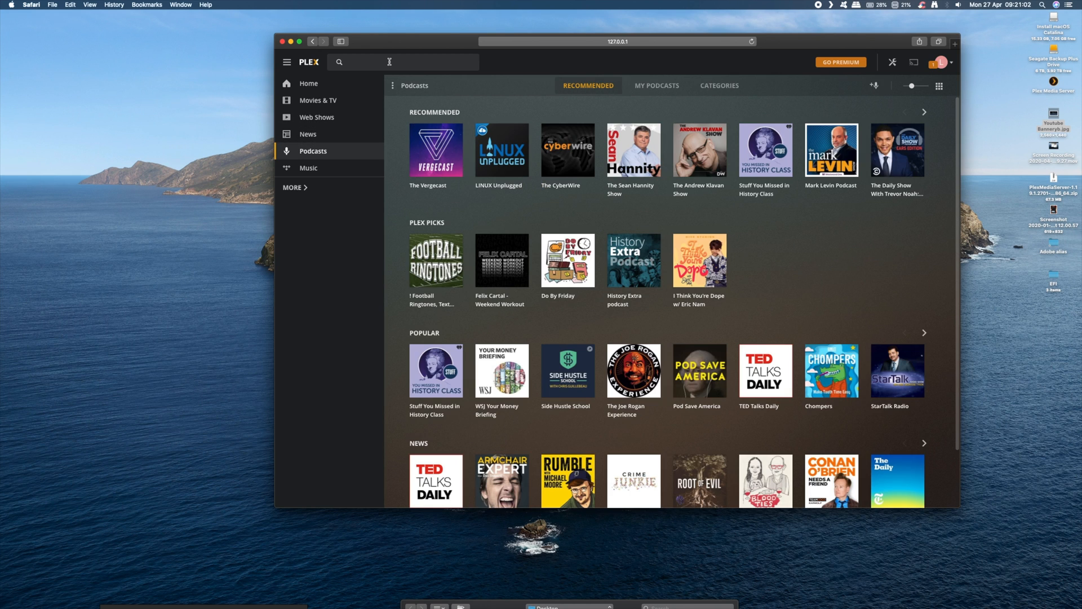
{"action": "type", "text": "casey"}
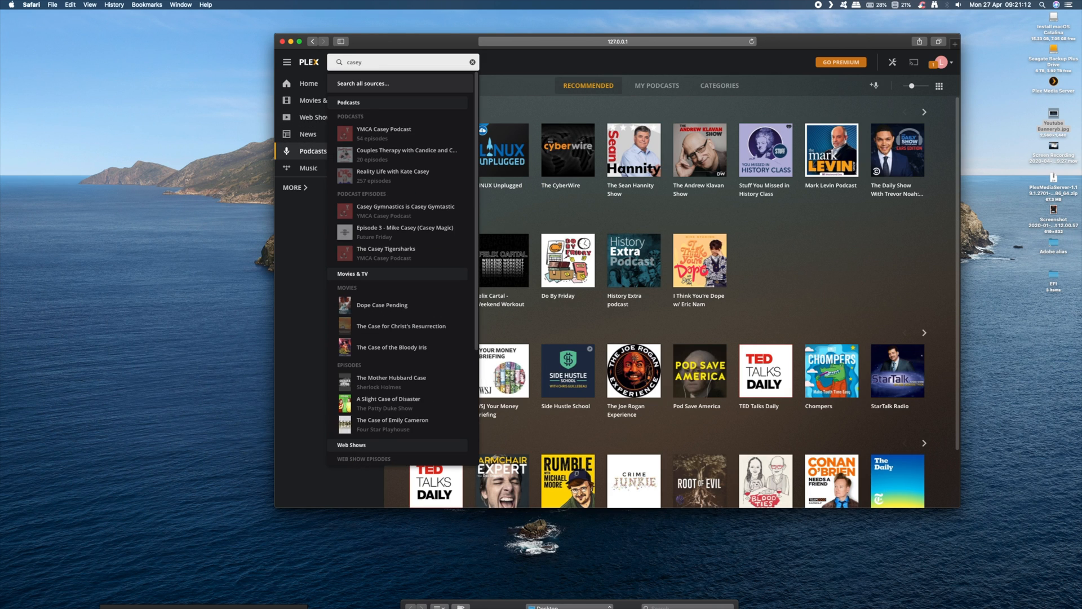
{"action": "left_click", "coordinate": [406, 153]}
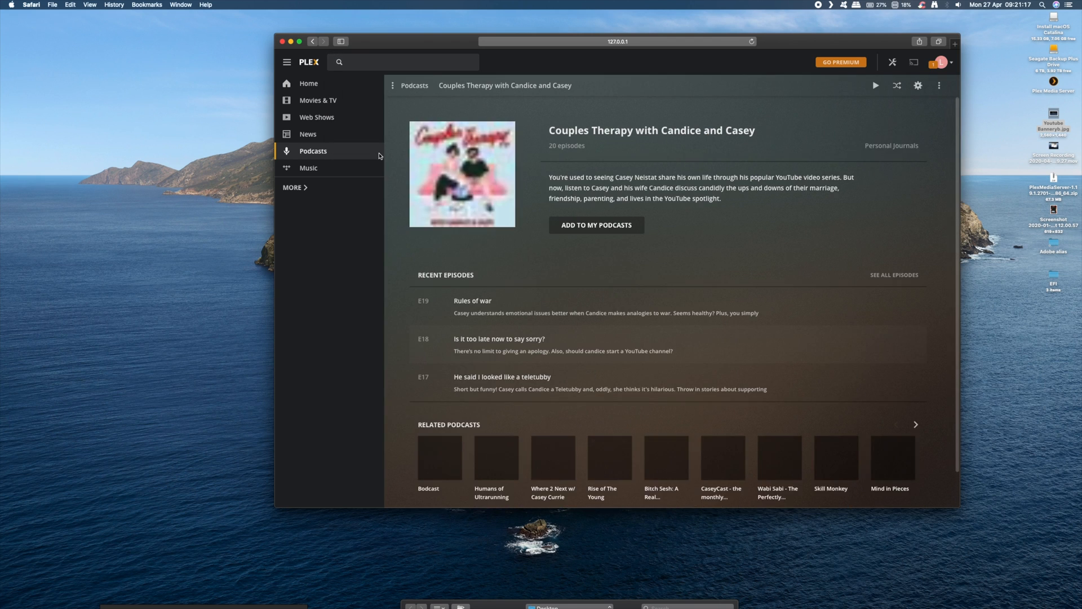